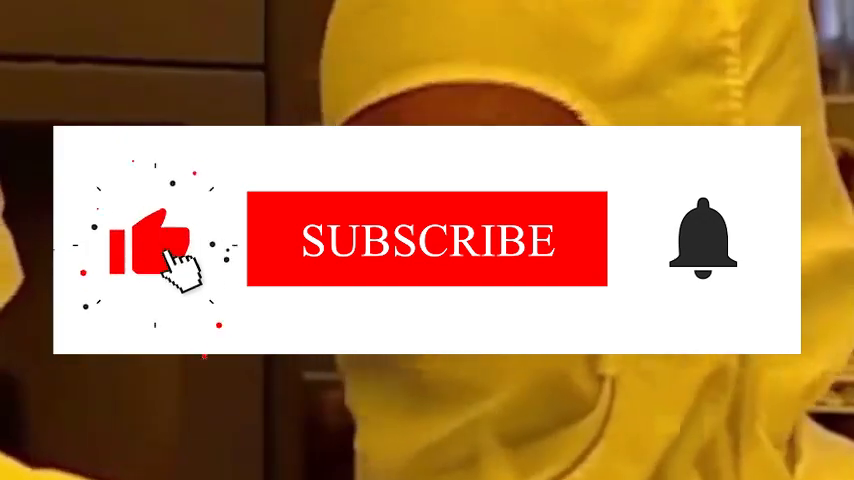
left_click(428, 240)
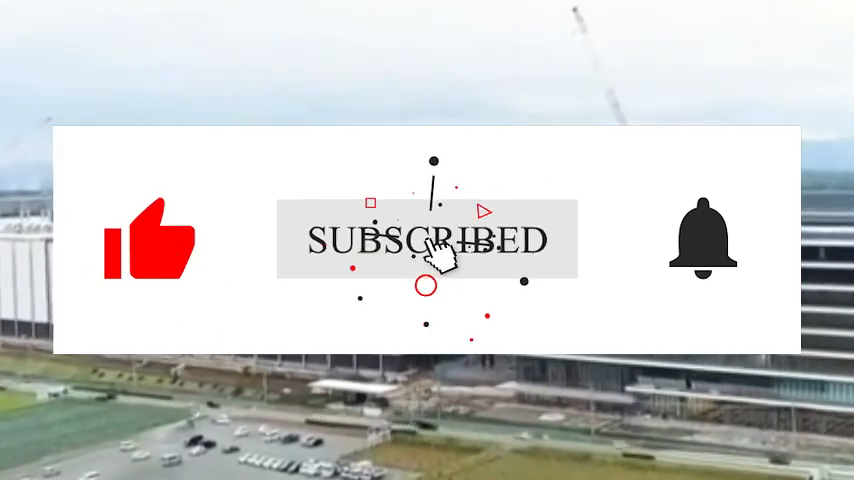